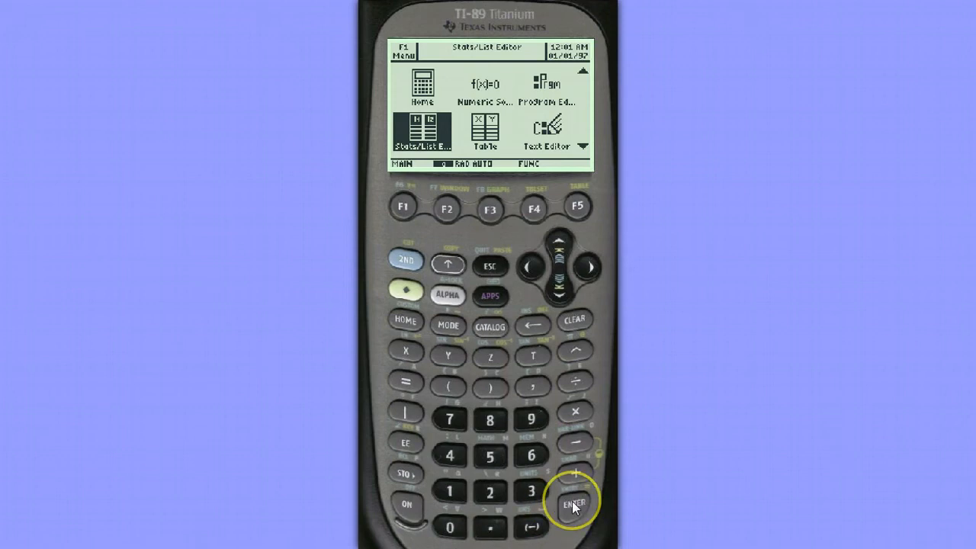
Step: Launch the Stats/List Editor app showing list1 and list2
{"action": "left_click", "coordinate": [573, 503]}
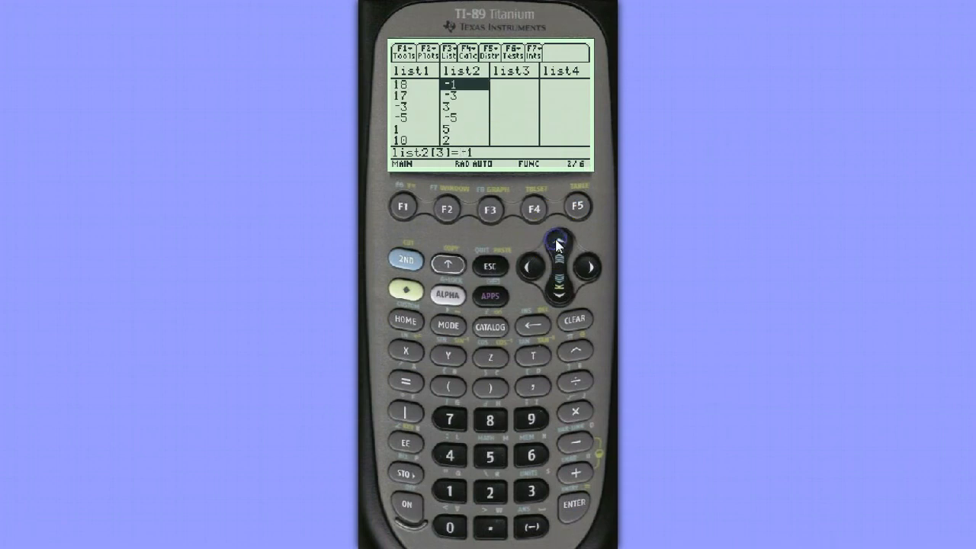
Step: Move through the lists back into list2 and bring up the Tests menu
{"action": "left_click", "coordinate": [525, 268]}
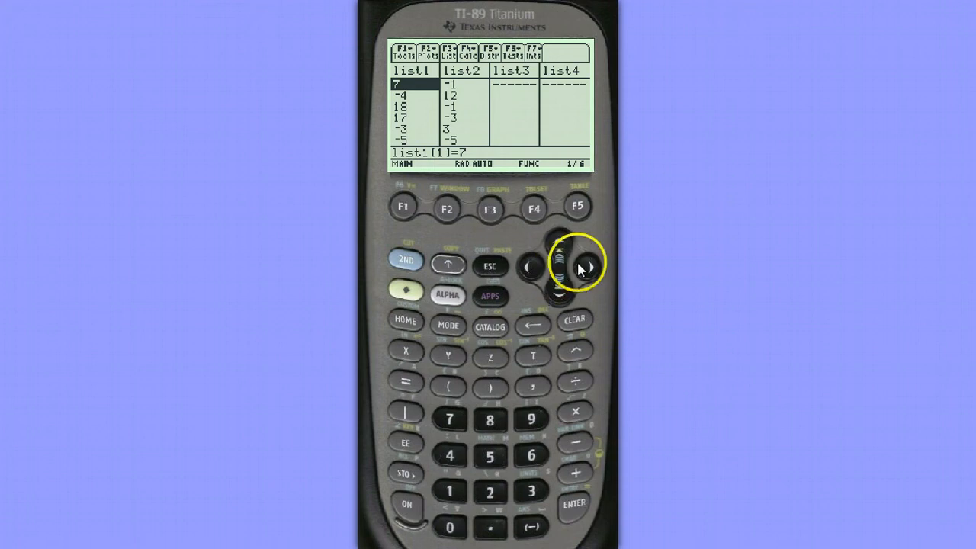
{"action": "left_click", "coordinate": [577, 267]}
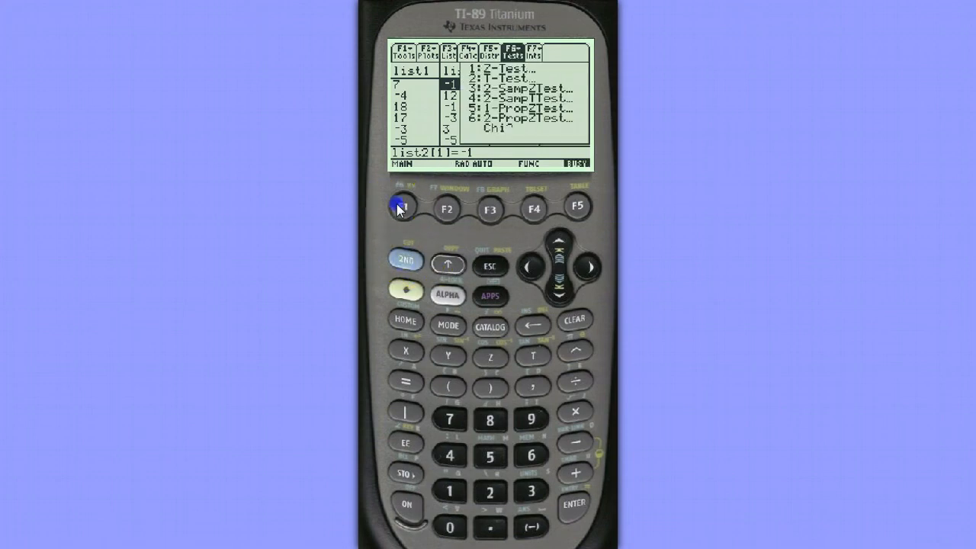
Step: Choose 2-SampTTest with Data as the input method and confirm
{"action": "left_click", "coordinate": [403, 208]}
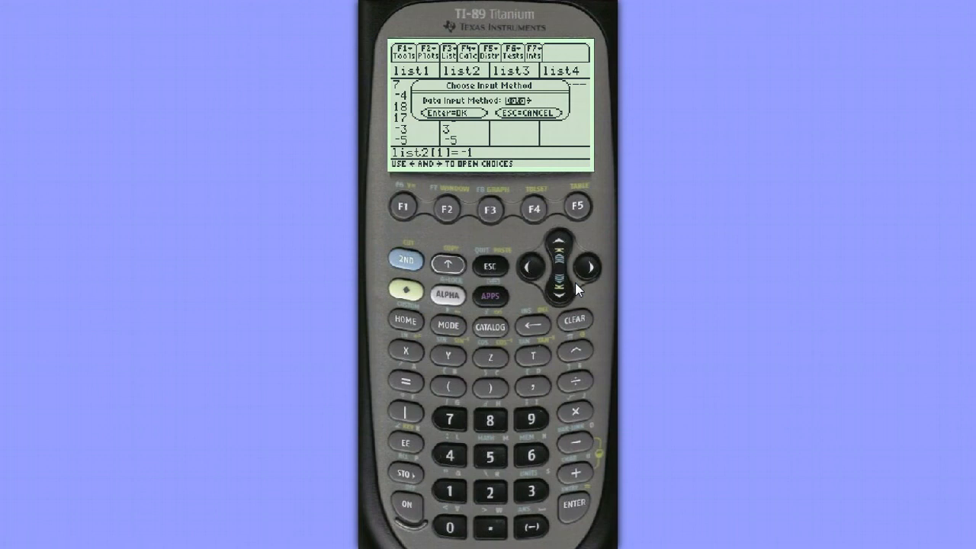
{"action": "left_click", "coordinate": [573, 503]}
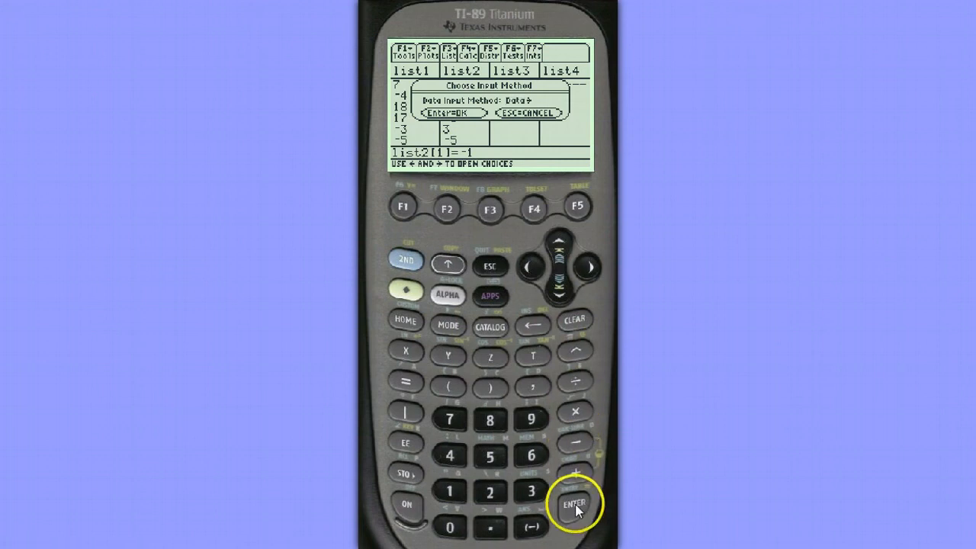
{"action": "left_click", "coordinate": [575, 504]}
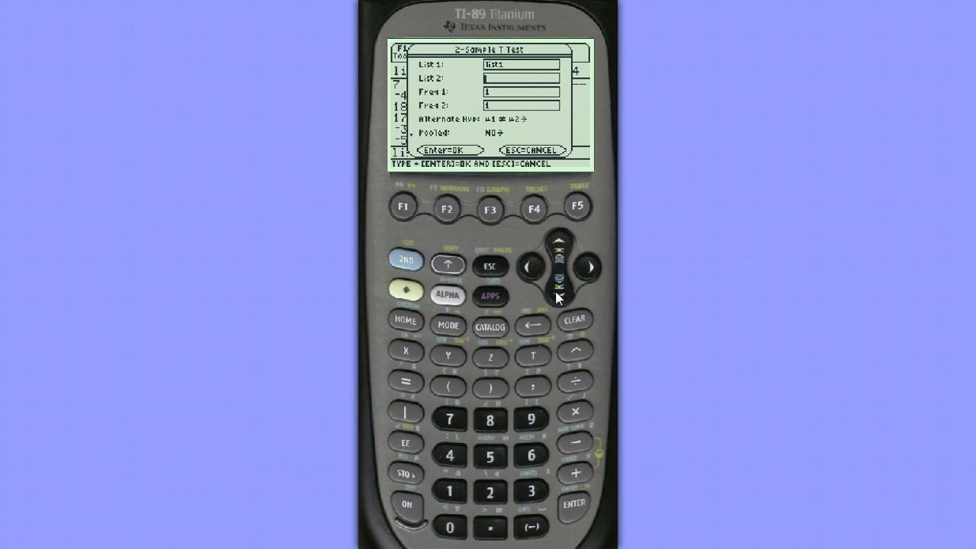
Step: Enter list2 as the second list in the 2-Sample T-Test form
{"action": "left_click", "coordinate": [449, 296]}
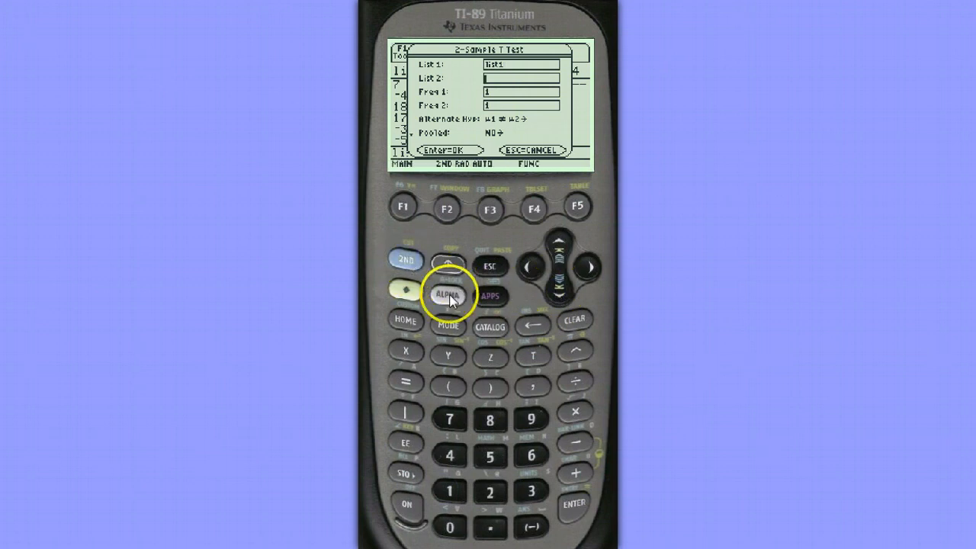
{"action": "left_click", "coordinate": [531, 421]}
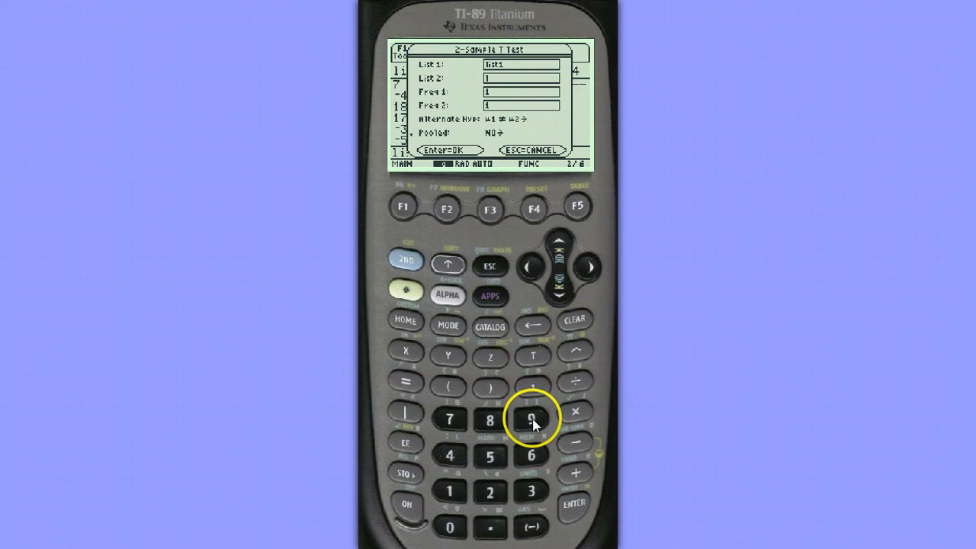
{"action": "left_click", "coordinate": [532, 357]}
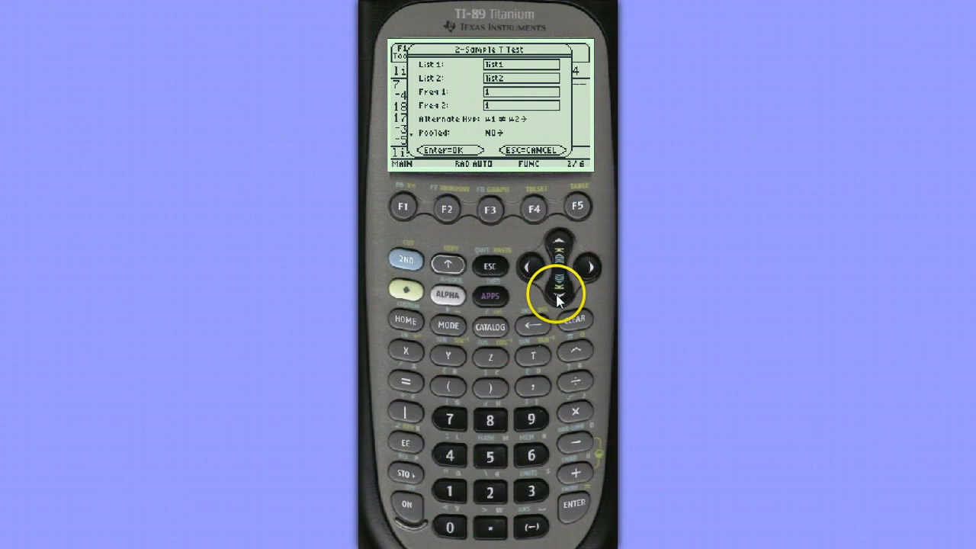
Step: Set the alternative hypothesis to μ1>μ2, leave Pooled NO, and run the calculation
{"action": "left_click", "coordinate": [557, 298]}
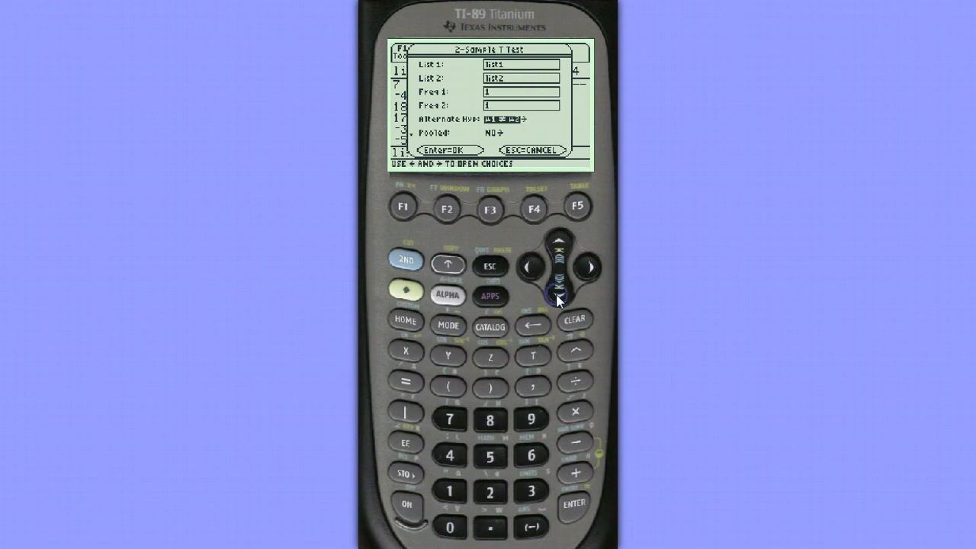
{"action": "left_click", "coordinate": [586, 267]}
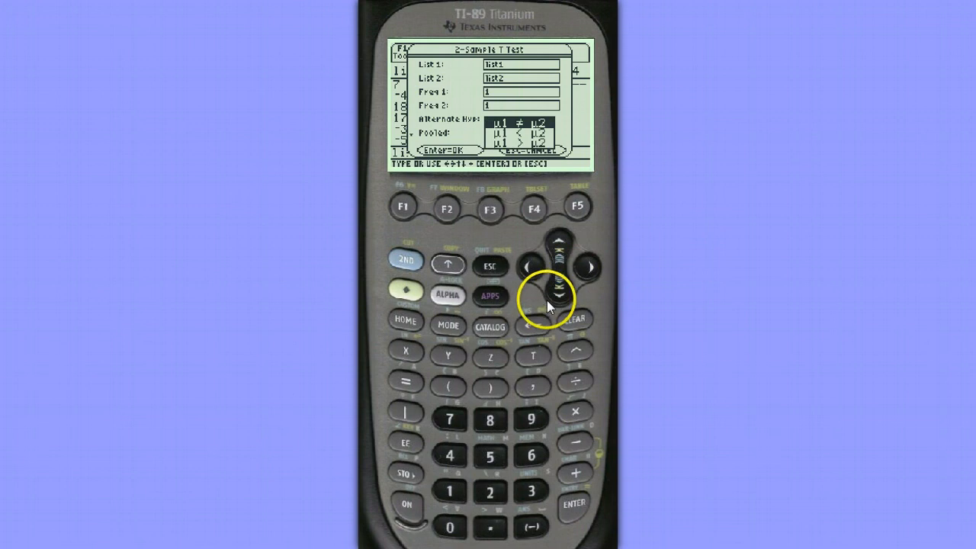
{"action": "left_click", "coordinate": [558, 293]}
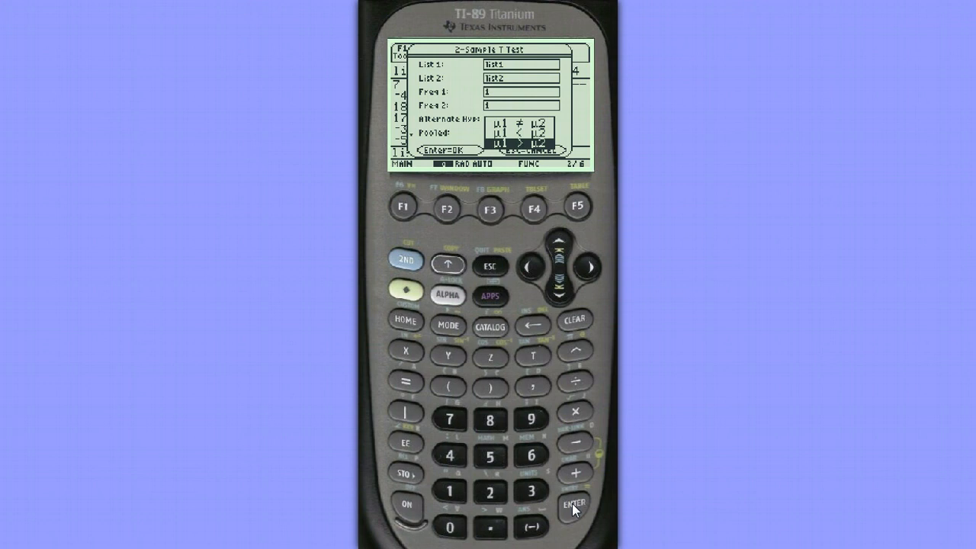
{"action": "left_click", "coordinate": [574, 502]}
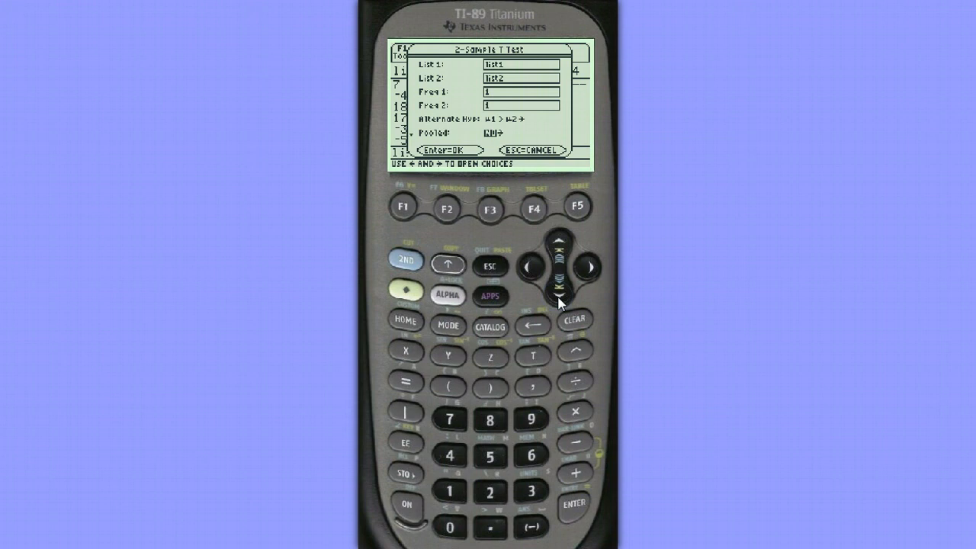
{"action": "key", "text": "down"}
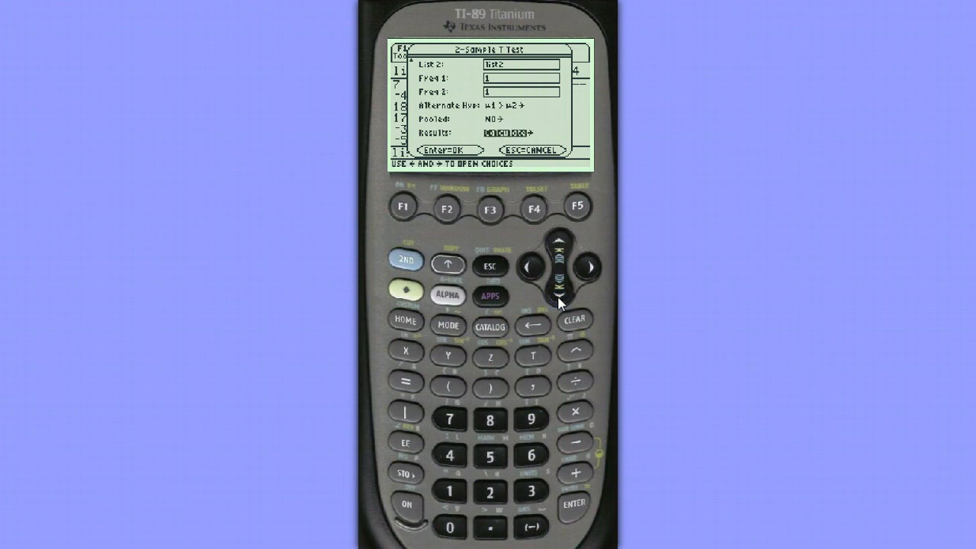
{"action": "left_click", "coordinate": [573, 503]}
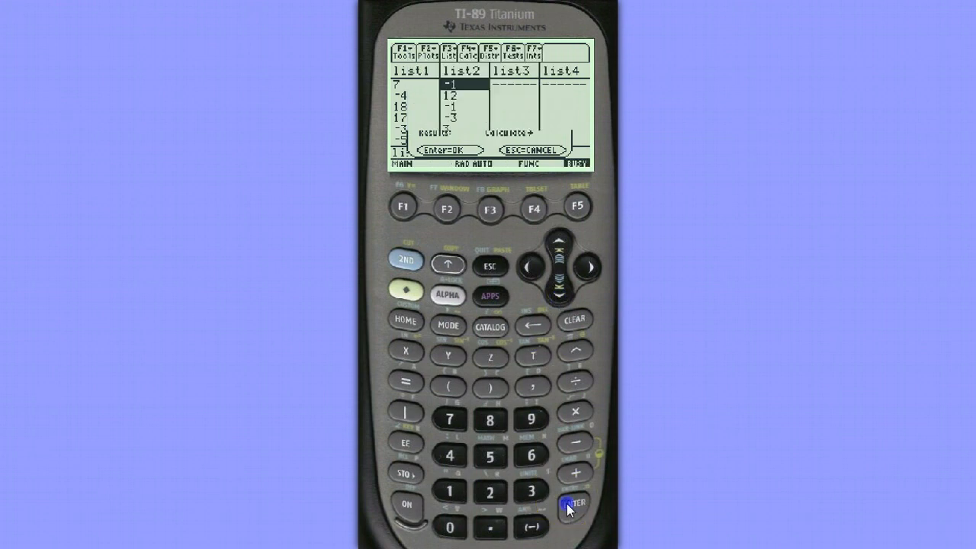
Step: Close the results screen (t 1.60272, p .06442, df 15.5905) and reopen the Tests menu
{"action": "left_click", "coordinate": [567, 503]}
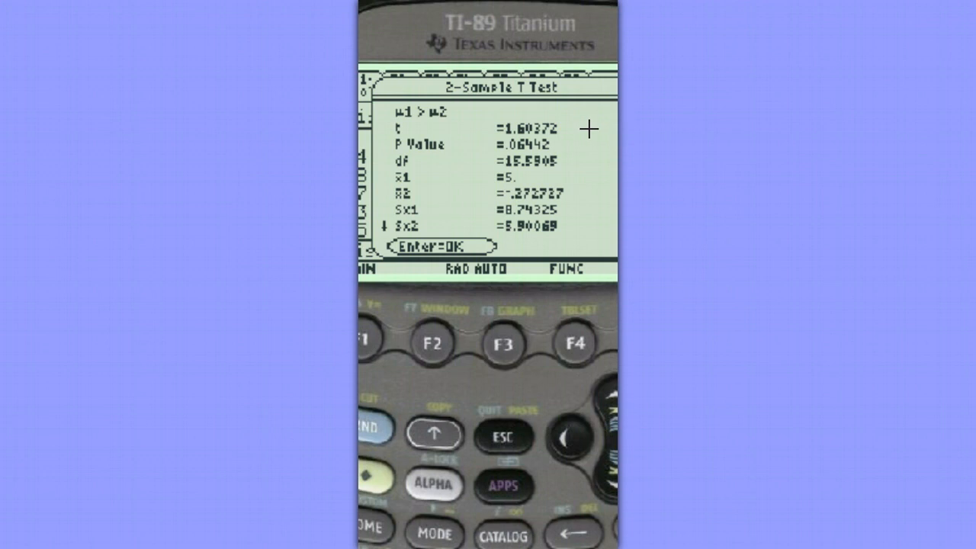
{"action": "mouse_move", "coordinate": [583, 146]}
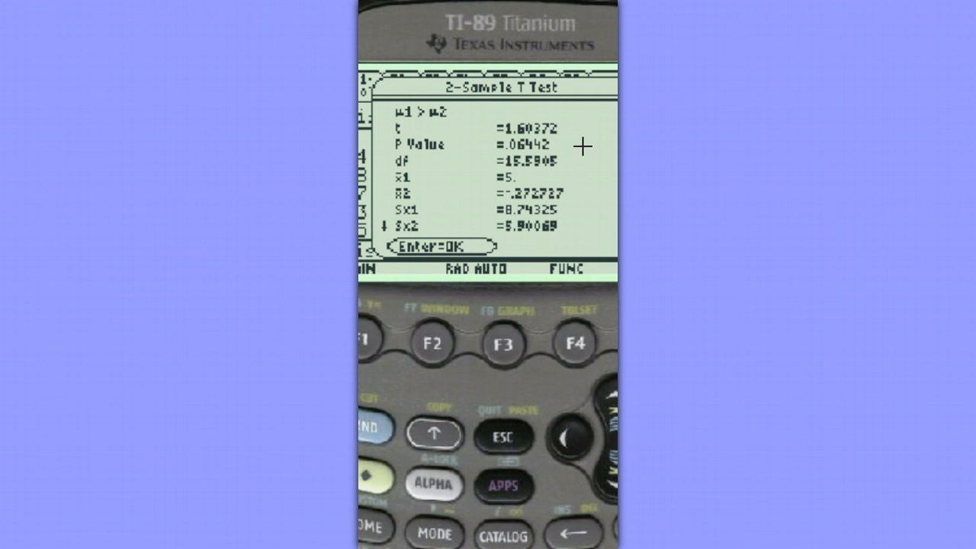
{"action": "mouse_move", "coordinate": [579, 152]}
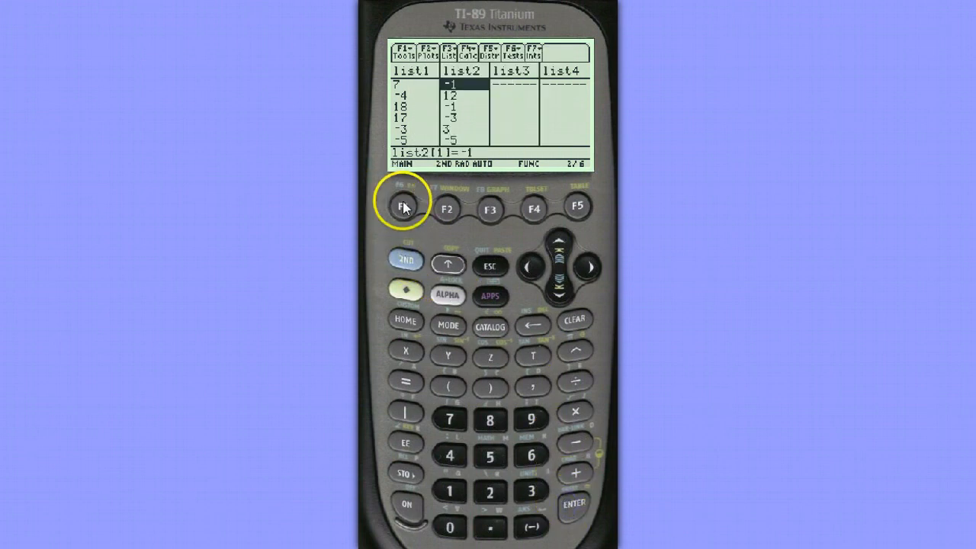
{"action": "left_click", "coordinate": [513, 52]}
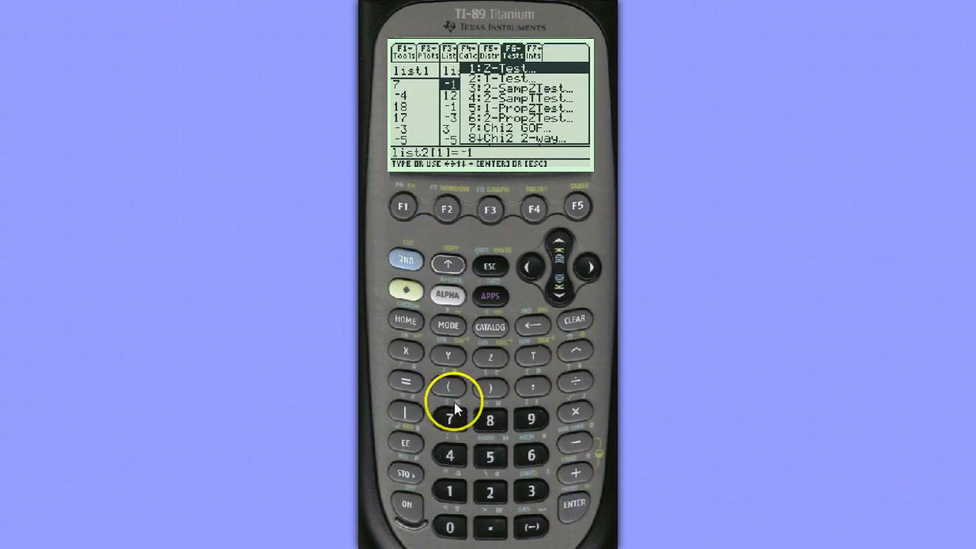